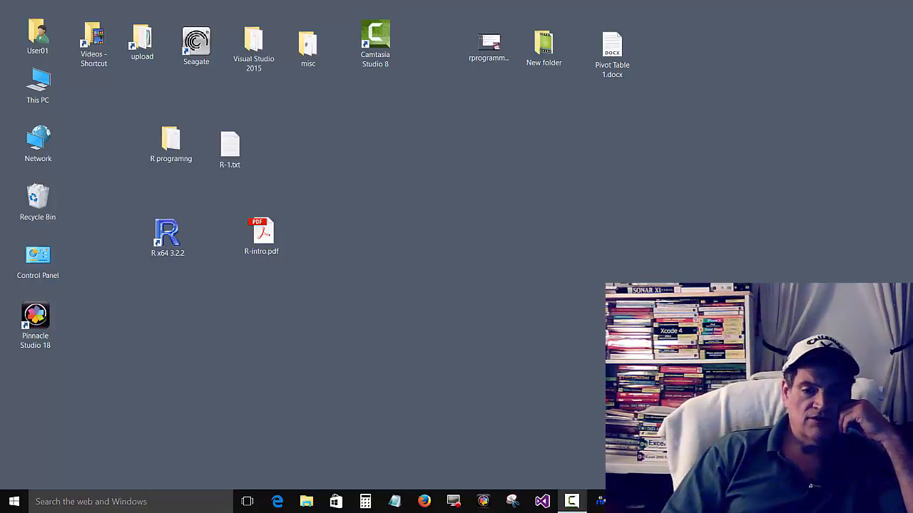
mouse_move(544, 490)
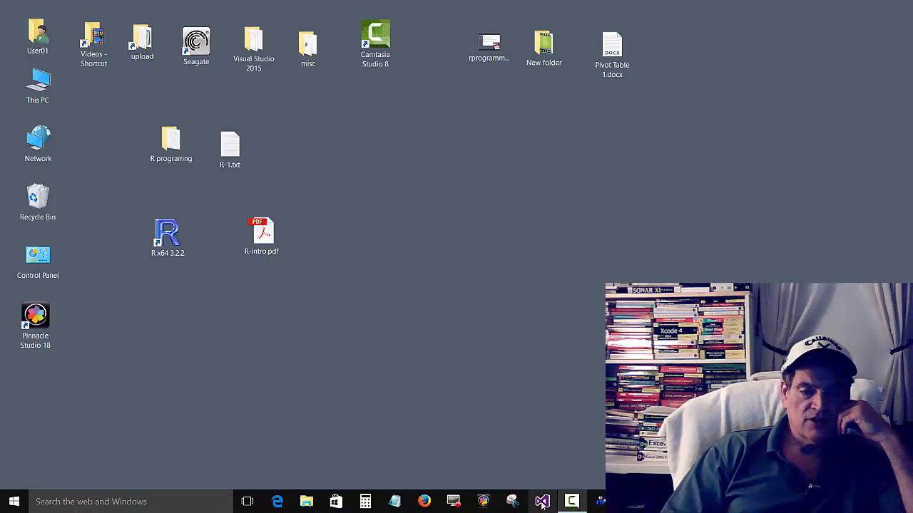
mouse_move(542, 501)
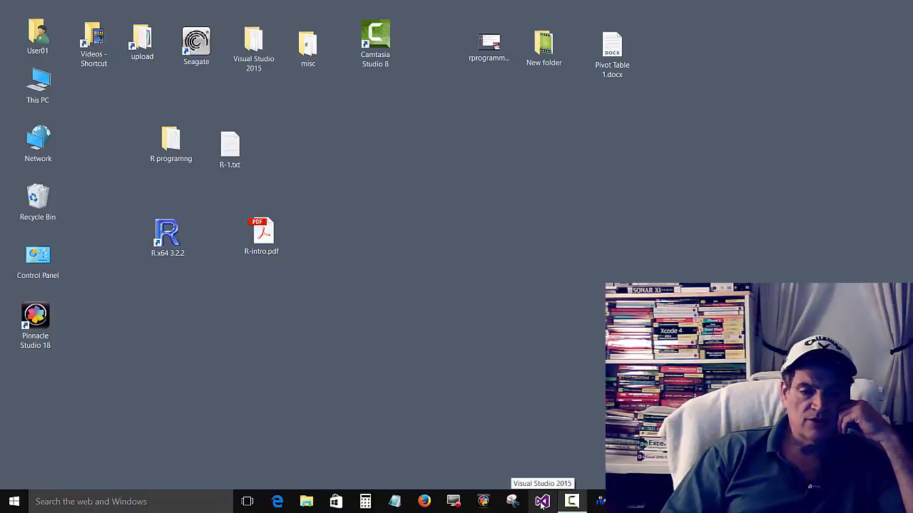
Launch Visual Studio 2015 from its taskbar icon
click(542, 501)
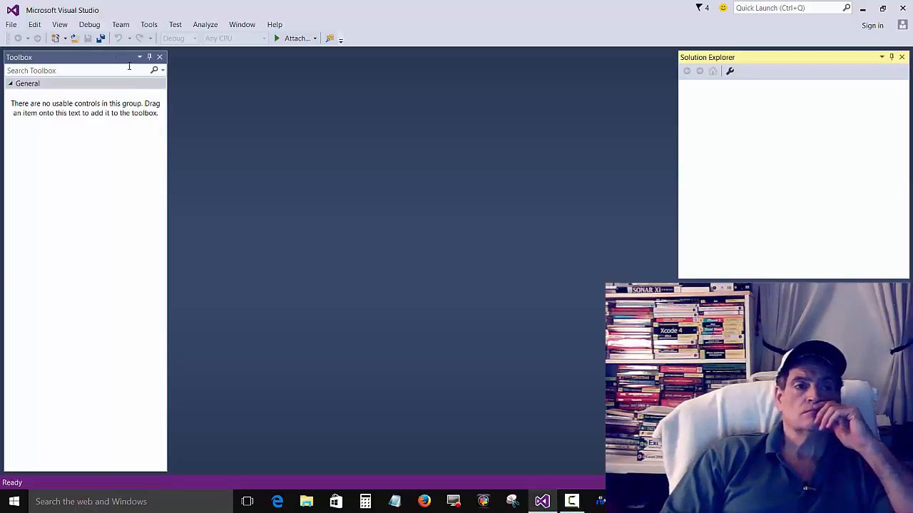
Create a Visual Basic Windows Forms Application project, WindowsApplication5, via File > New > Project
click(10, 23)
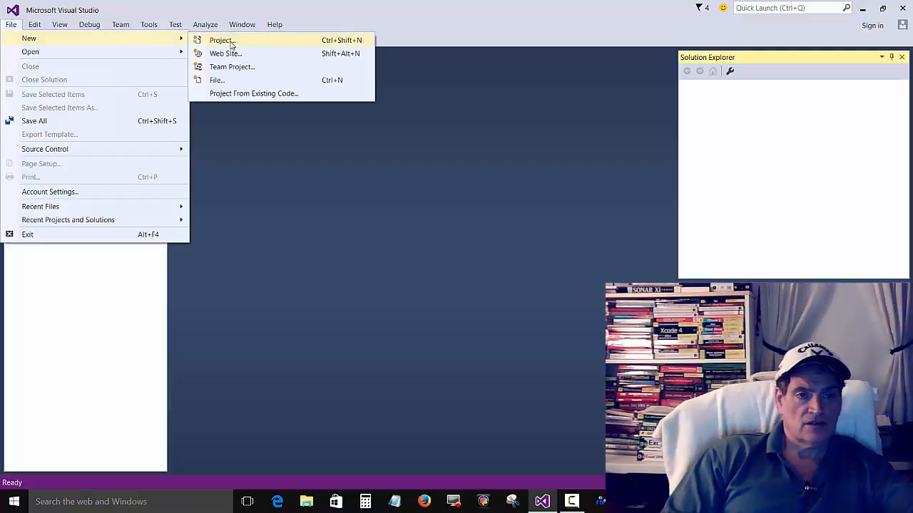
click(221, 40)
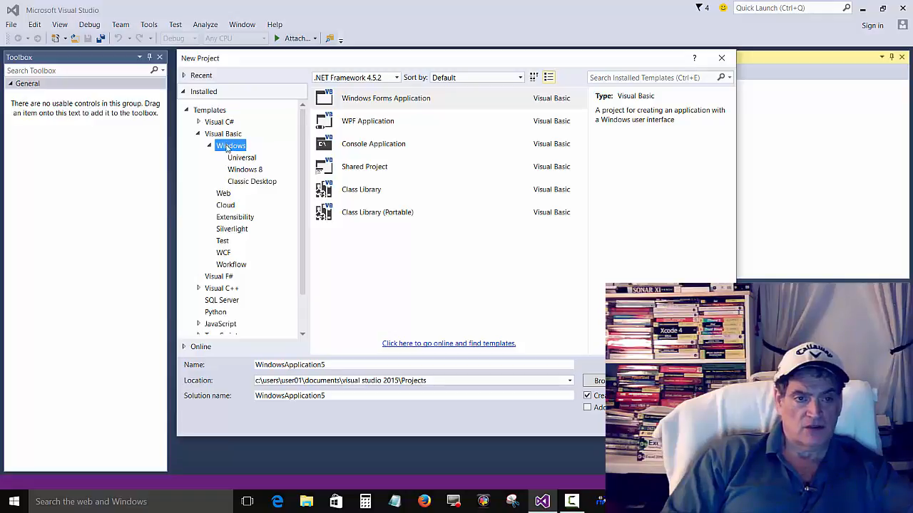
click(364, 166)
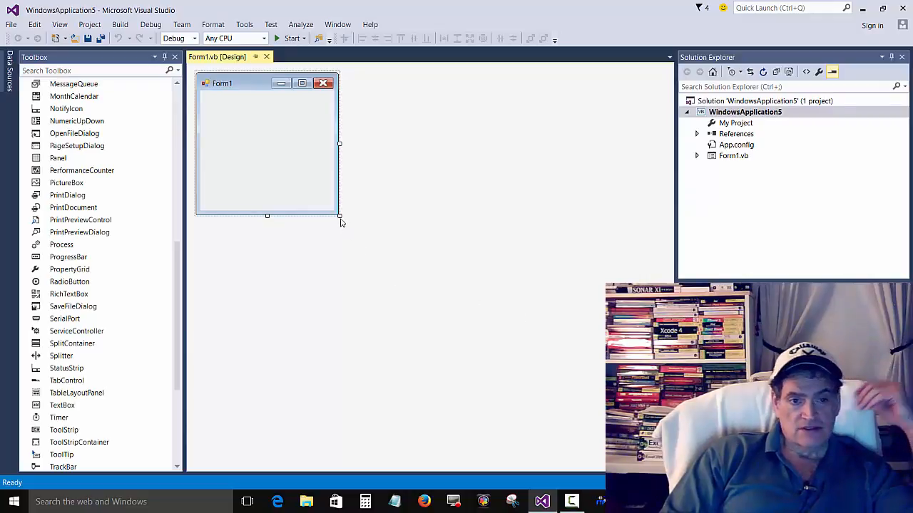
Enlarge Form1, drop a TextBox near its top, and select the form, text box and Button1
drag(340, 215, 503, 381)
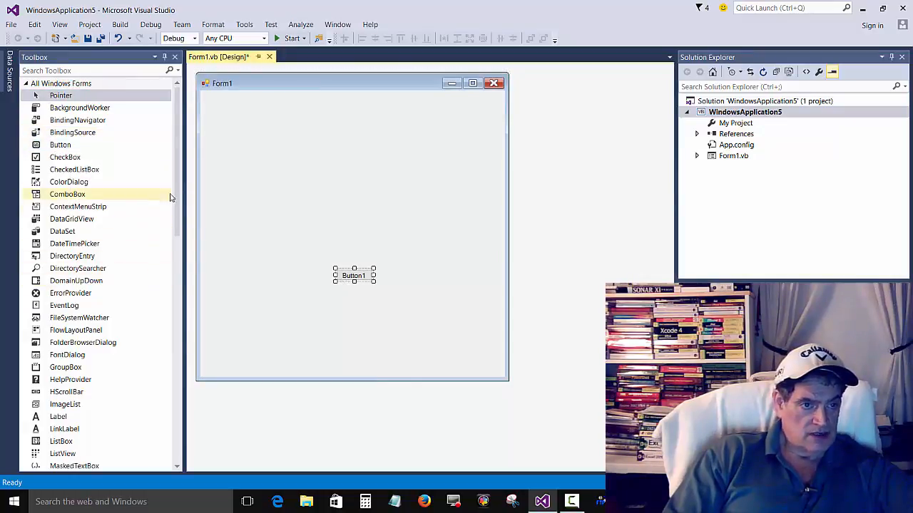
scroll(down, 3)
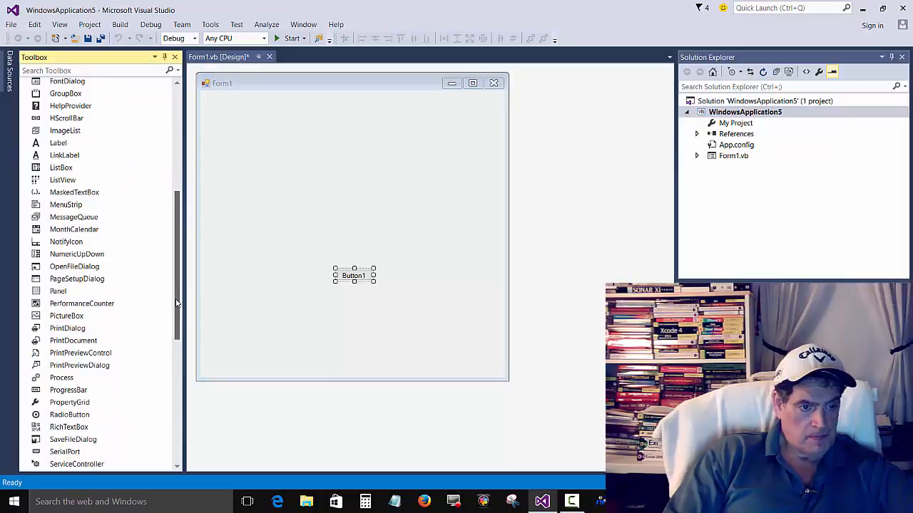
scroll(down, 3)
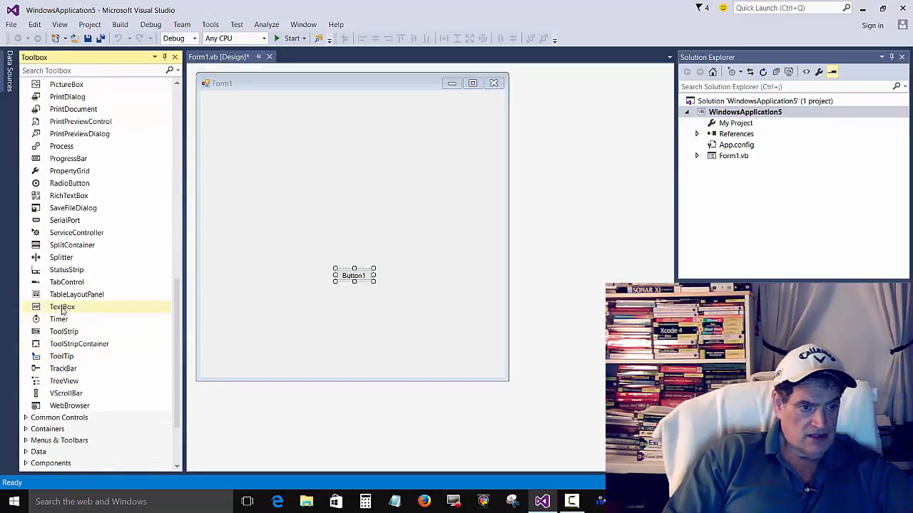
drag(62, 307, 360, 155)
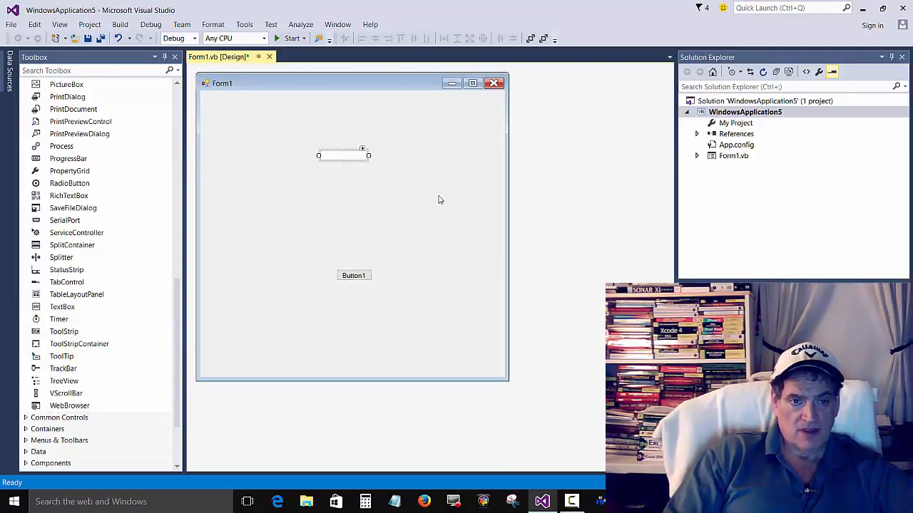
mouse_move(399, 123)
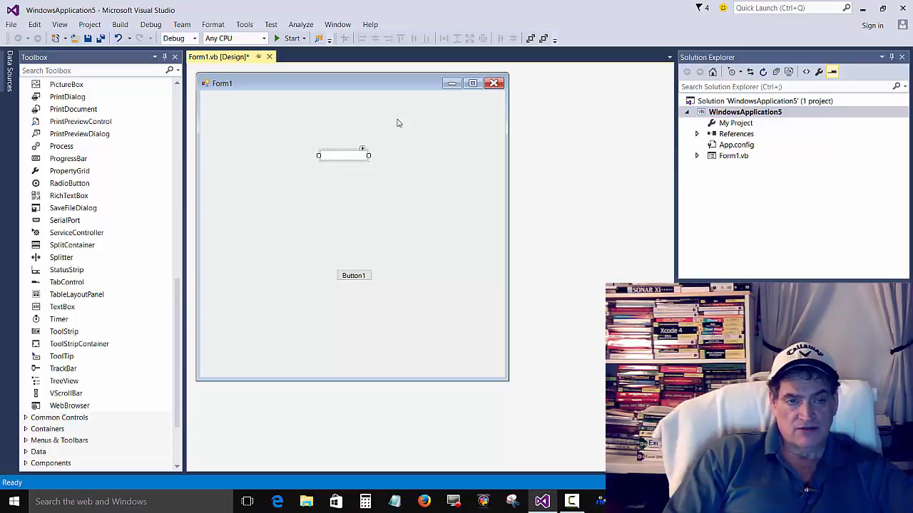
click(370, 114)
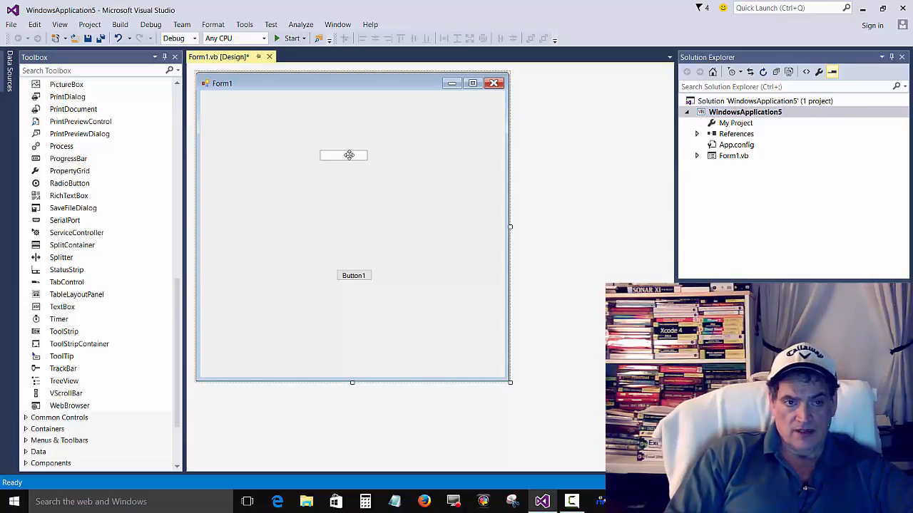
click(344, 155)
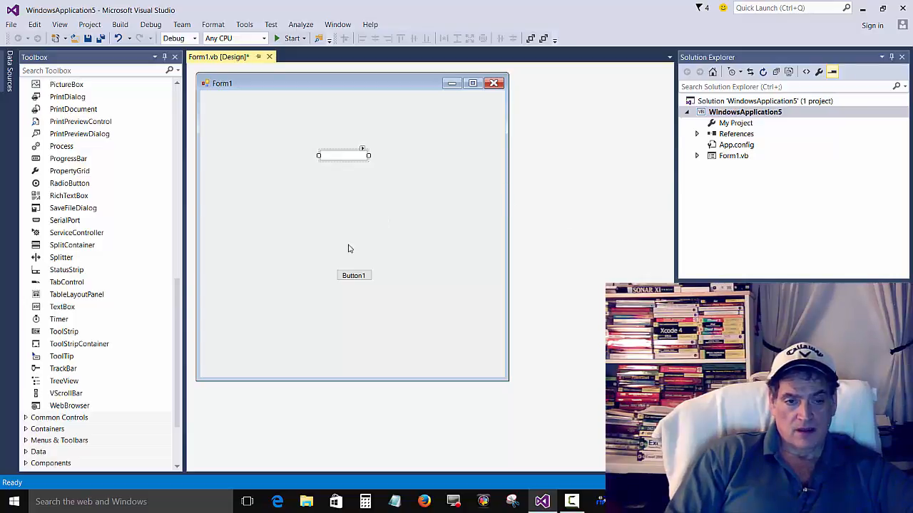
click(354, 275)
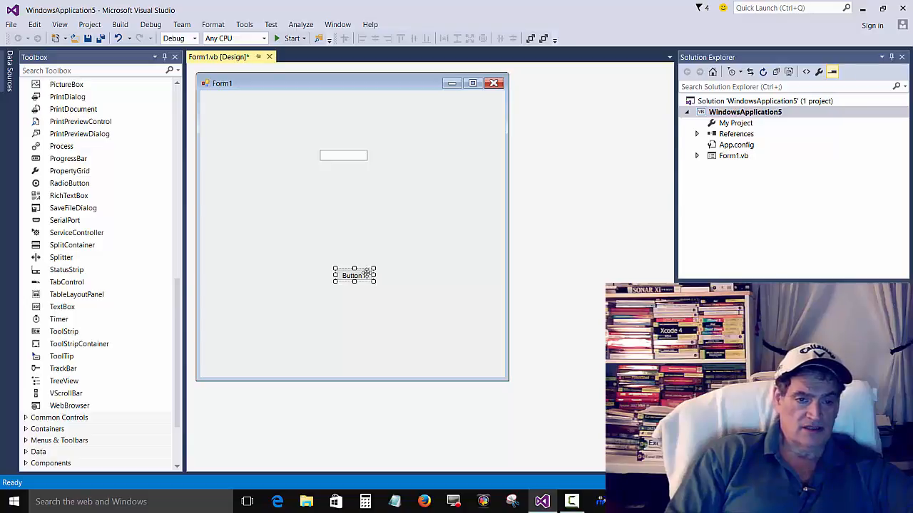
Open Button1_Click and type 'Dim total As Integer' with IntelliSense
double_click(354, 276)
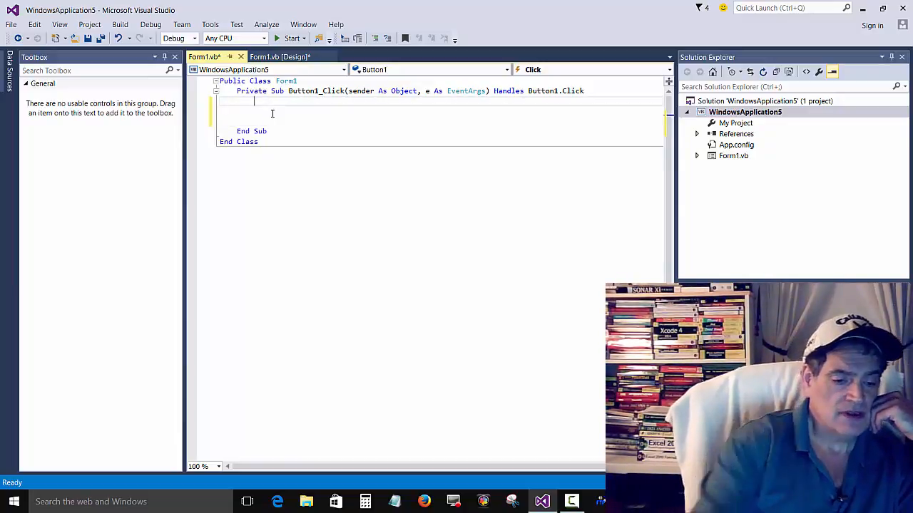
text(D)
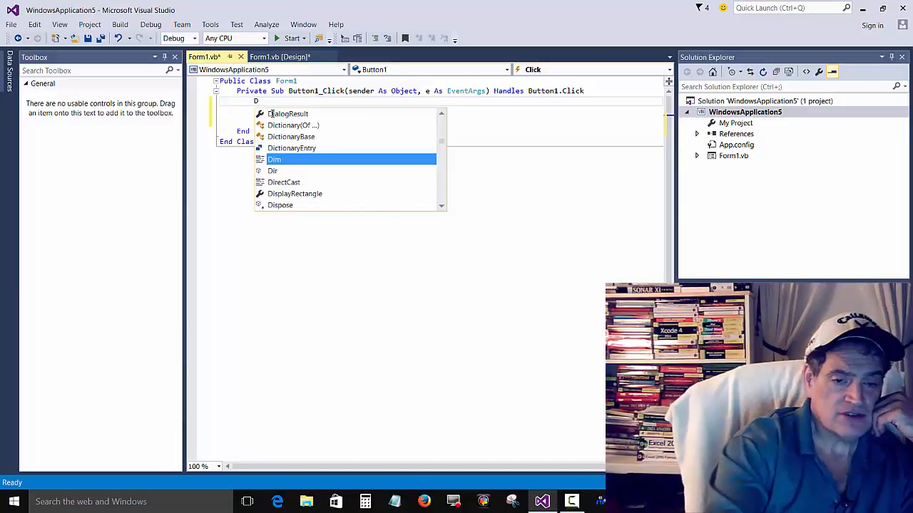
text(im)
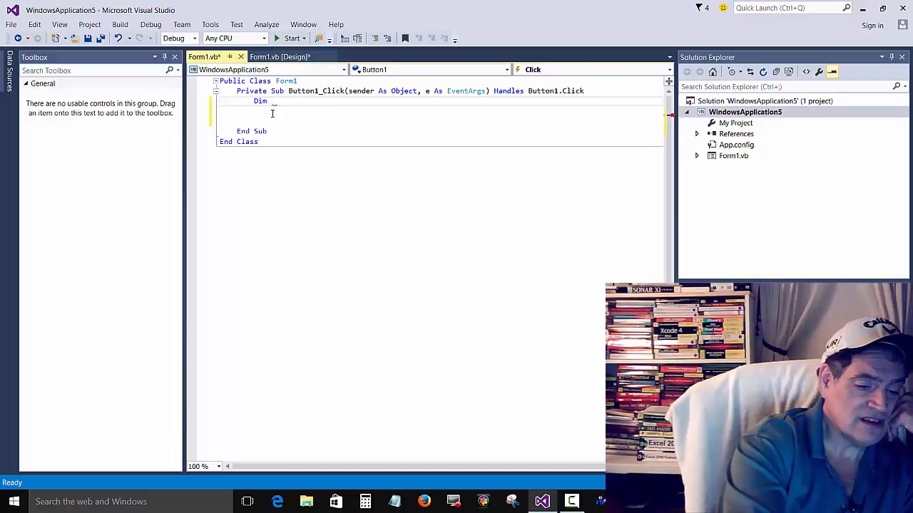
text(tot)
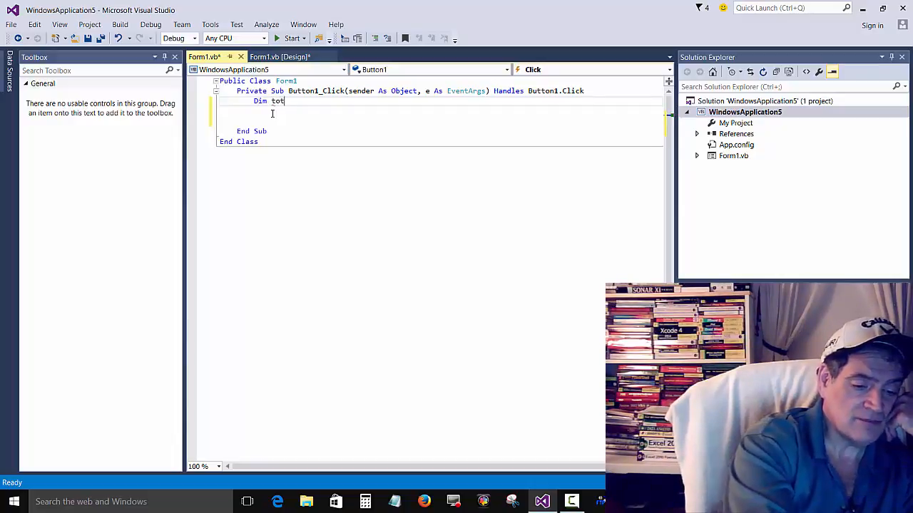
text(al)
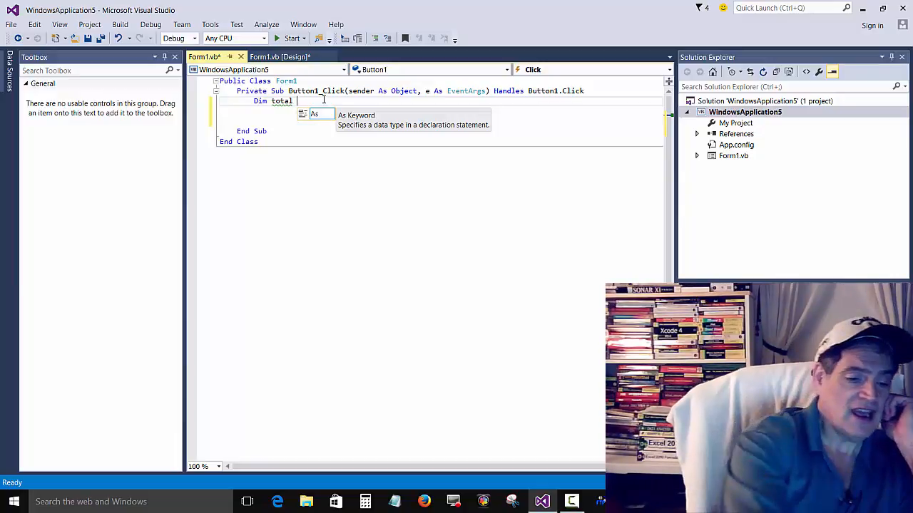
text(as)
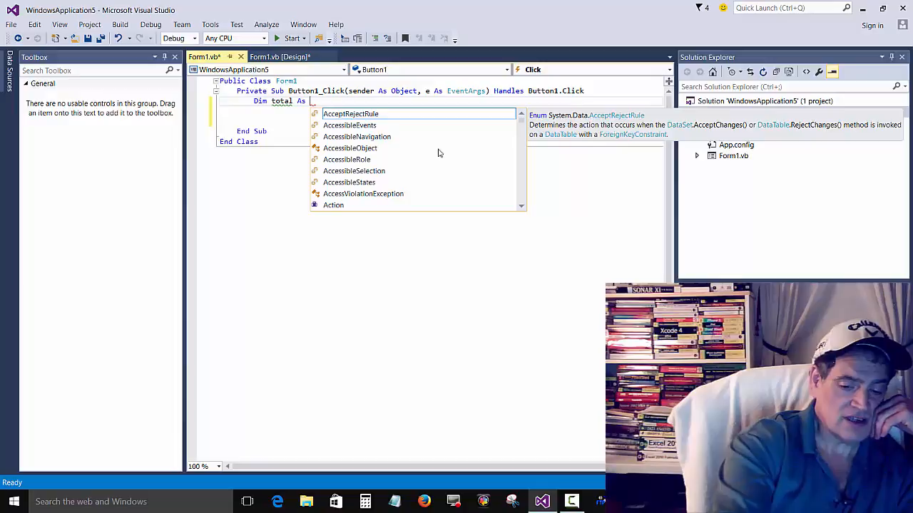
text(Integer)
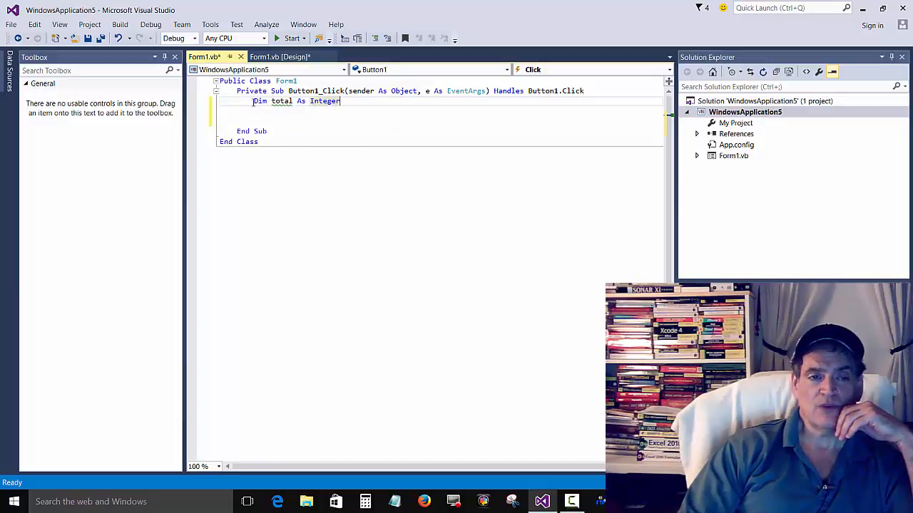
mouse_move(282, 101)
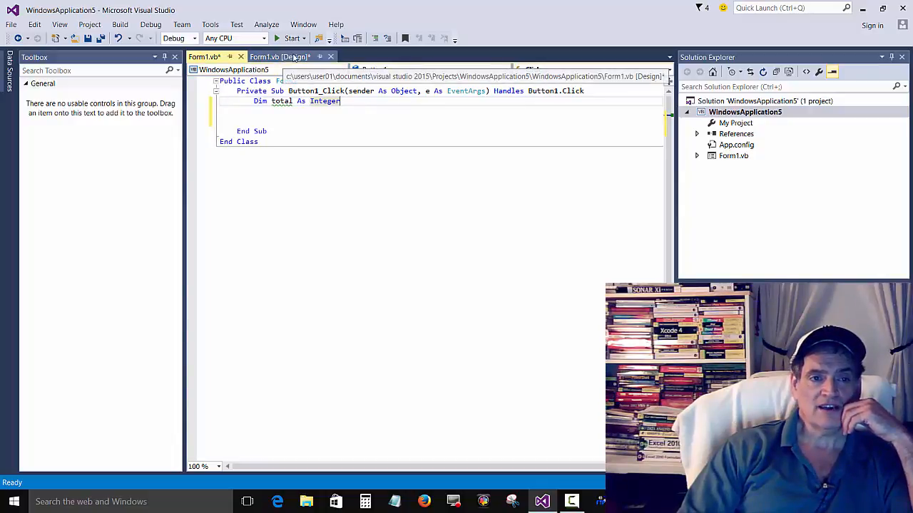
Return to the Form1 designer and select the text box above Button1
click(279, 57)
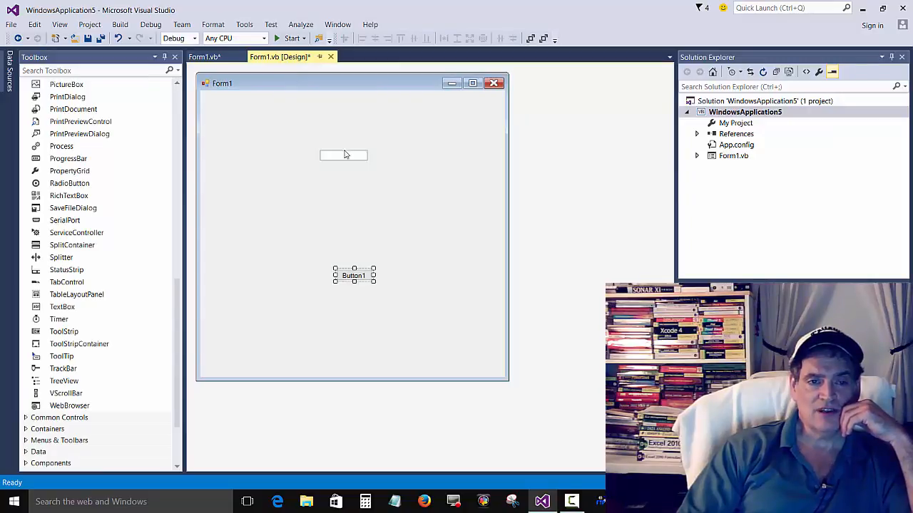
click(343, 155)
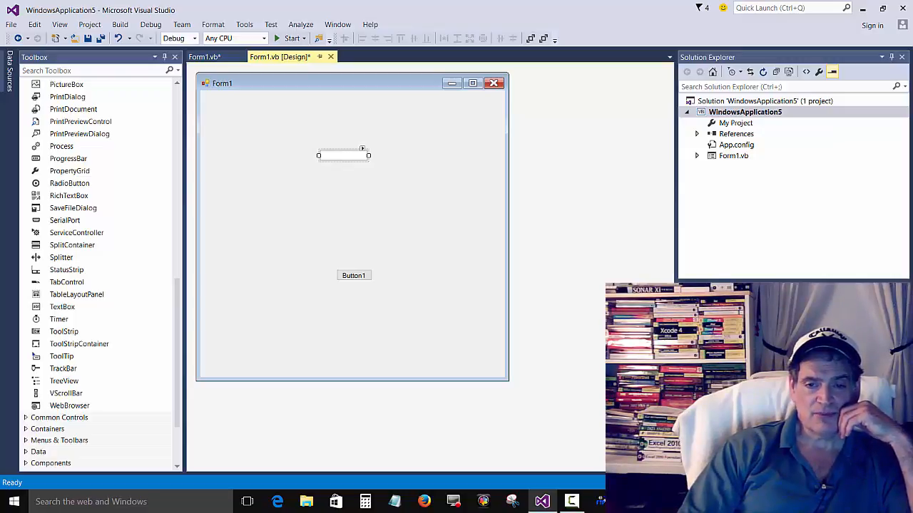
mouse_move(549, 298)
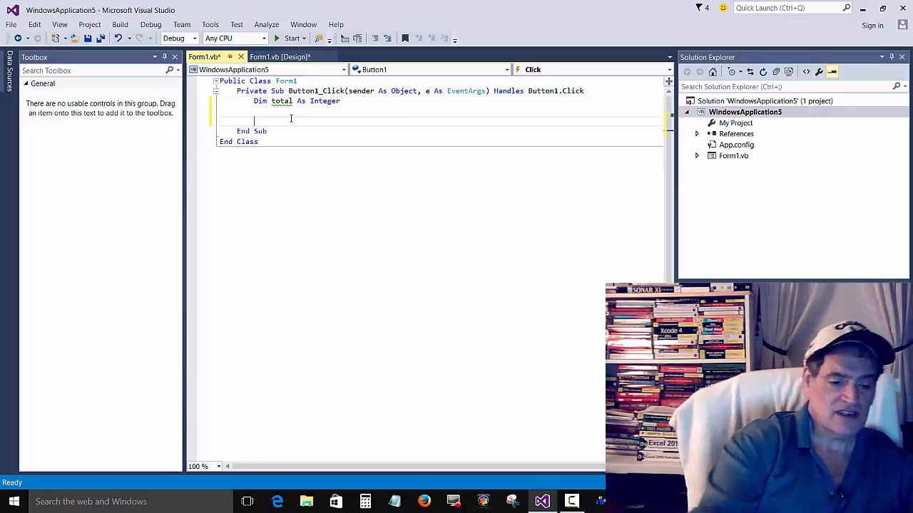
Add the line 'TextBox1.Text = total' to Button1_Click using IntelliSense
text(tex)
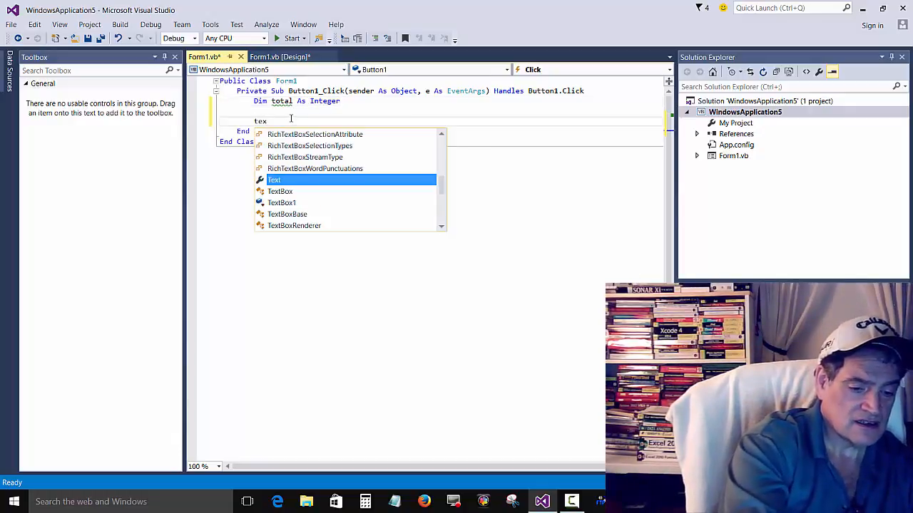
text(tBox1)
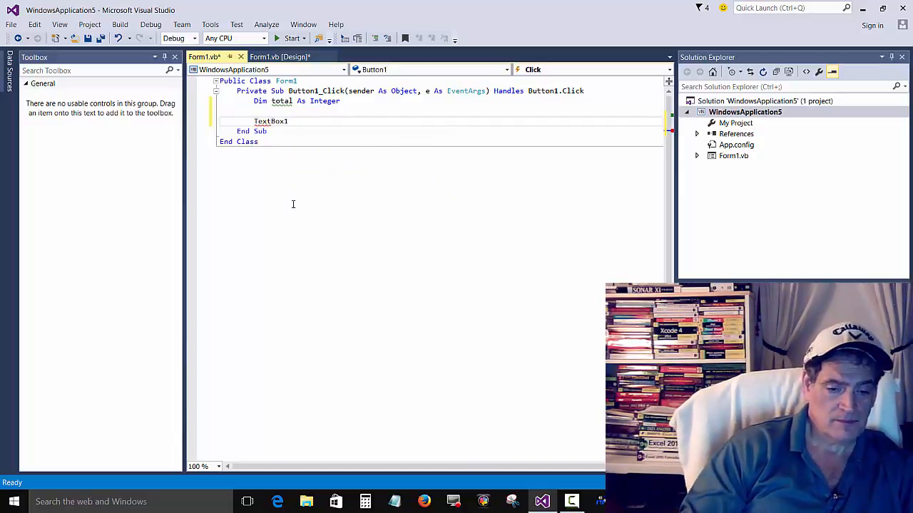
text(.te)
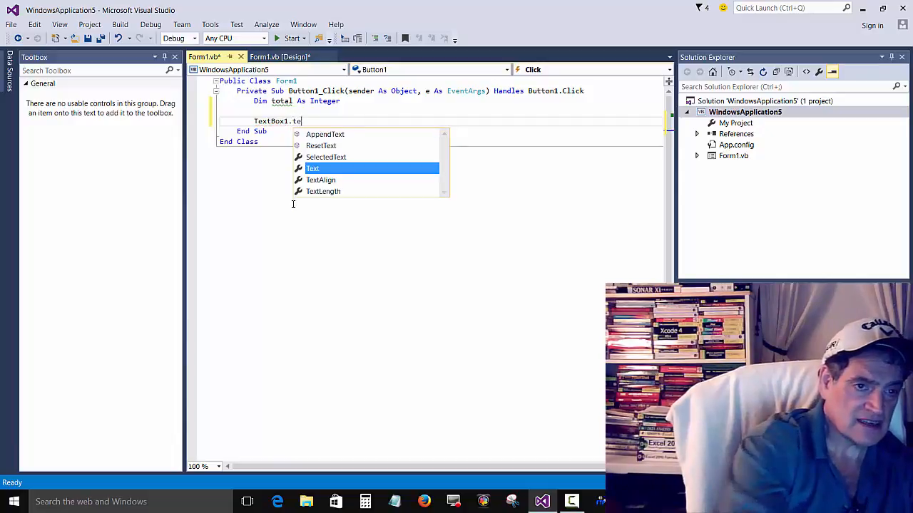
mouse_move(312, 168)
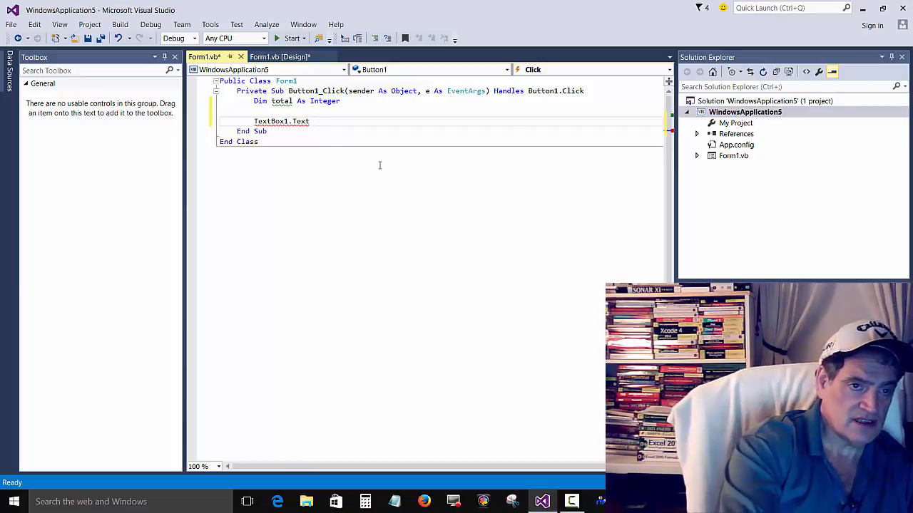
text(= total)
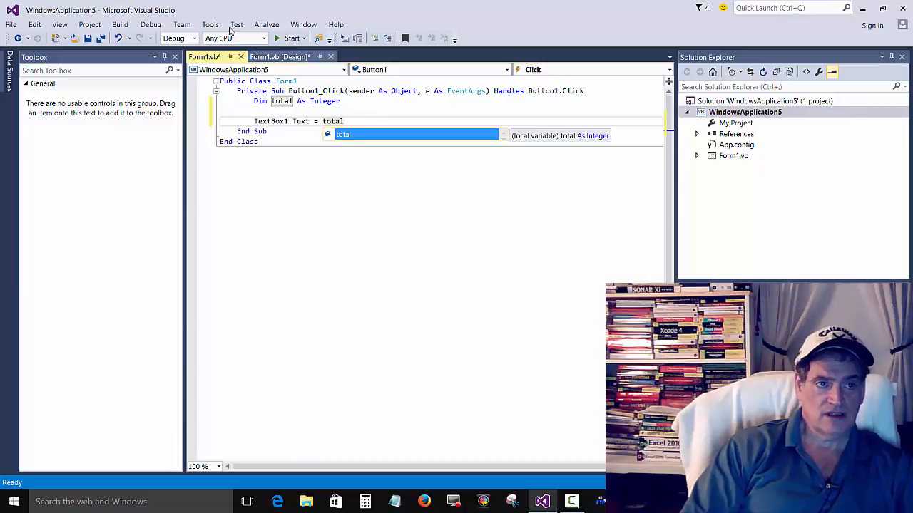
click(120, 24)
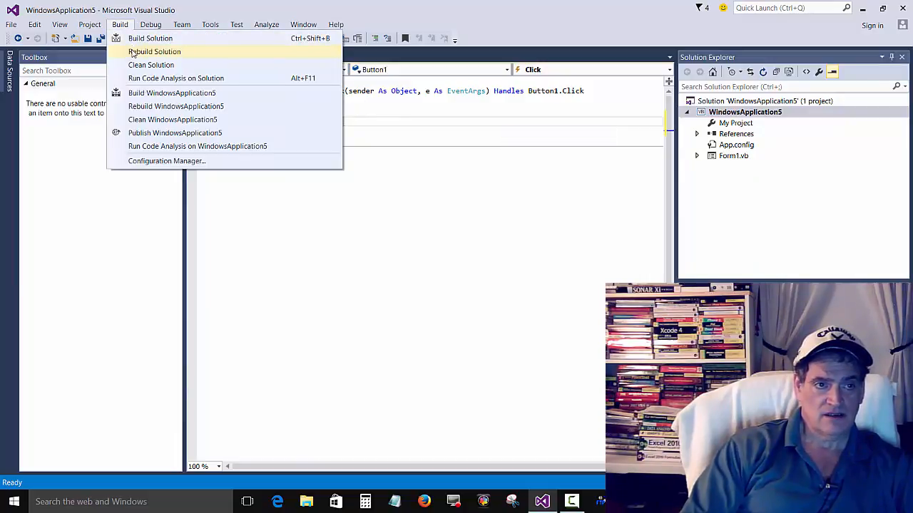
Rebuild the solution, then run Form1 with Start Without Debugging
click(150, 38)
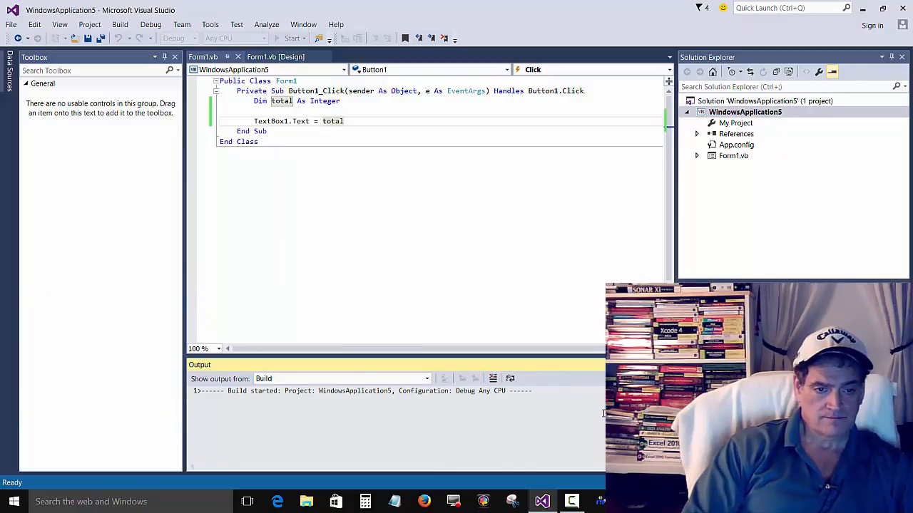
click(119, 24)
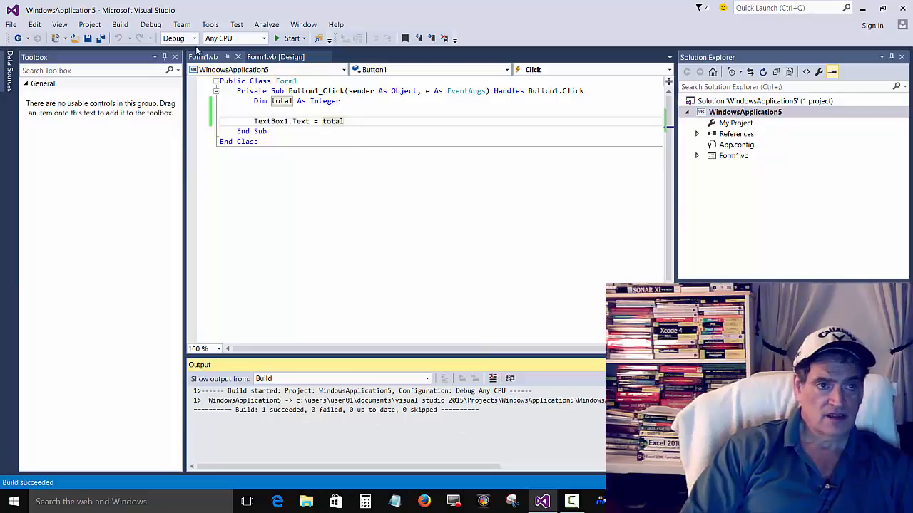
click(151, 24)
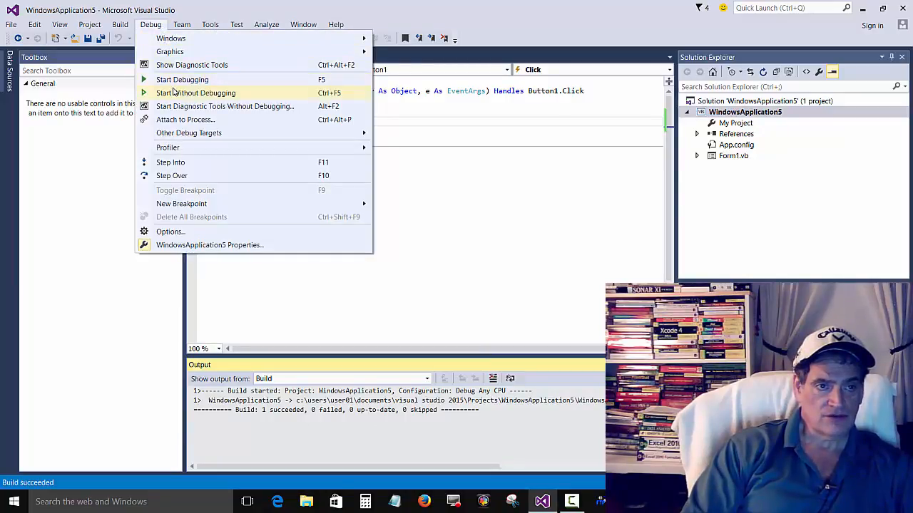
click(196, 93)
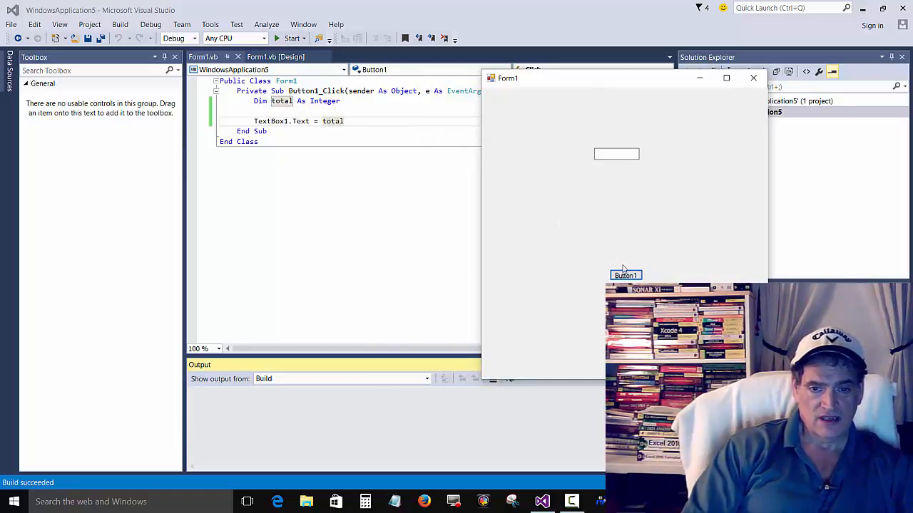
Click Button1 in the running form so the text box shows 0
click(625, 275)
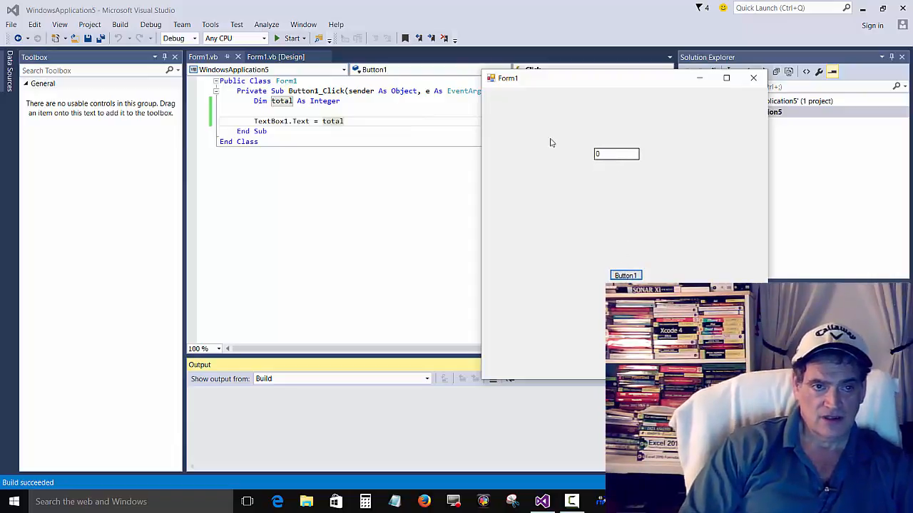
mouse_move(326, 100)
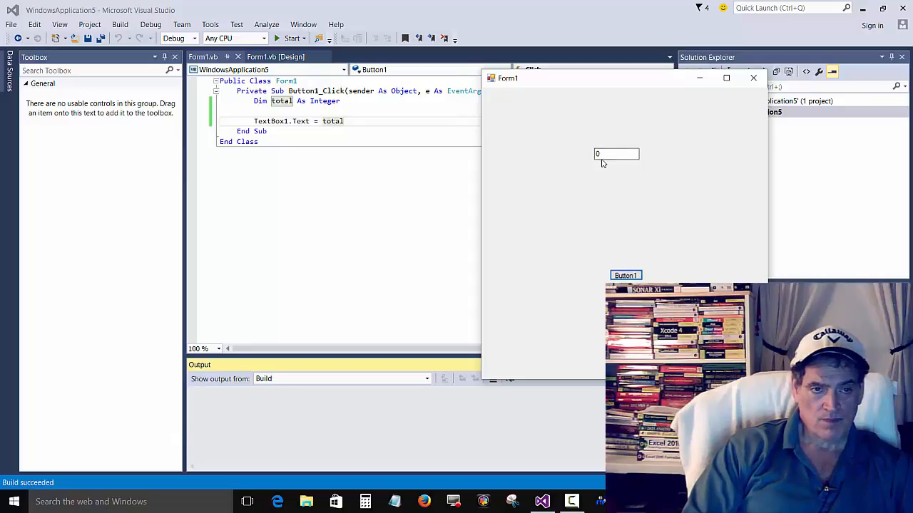
mouse_move(594, 165)
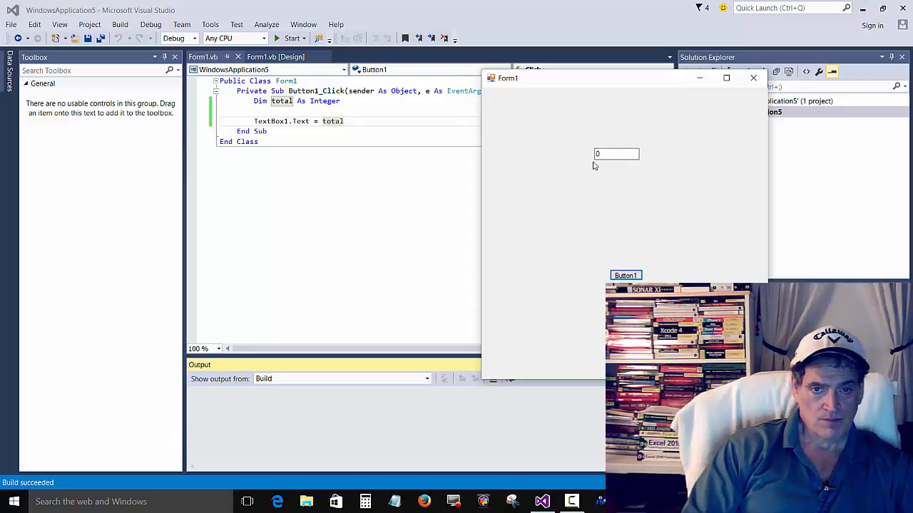
mouse_move(722, 113)
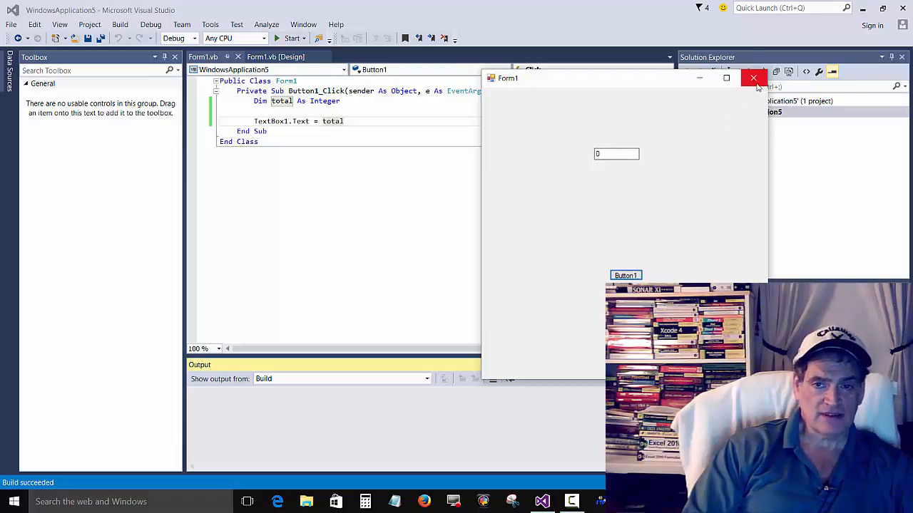
Close the running form and declare num1 and num2 As Integer above total
click(753, 78)
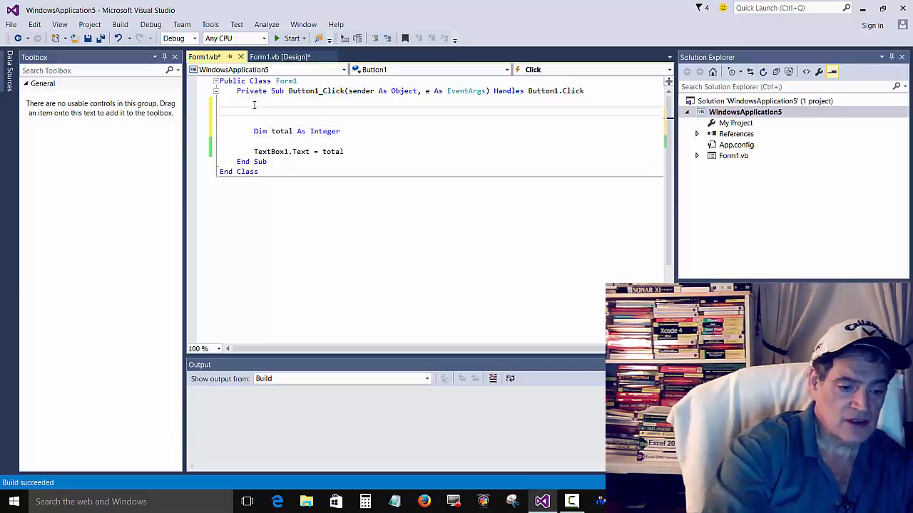
text(Dim num1 As)
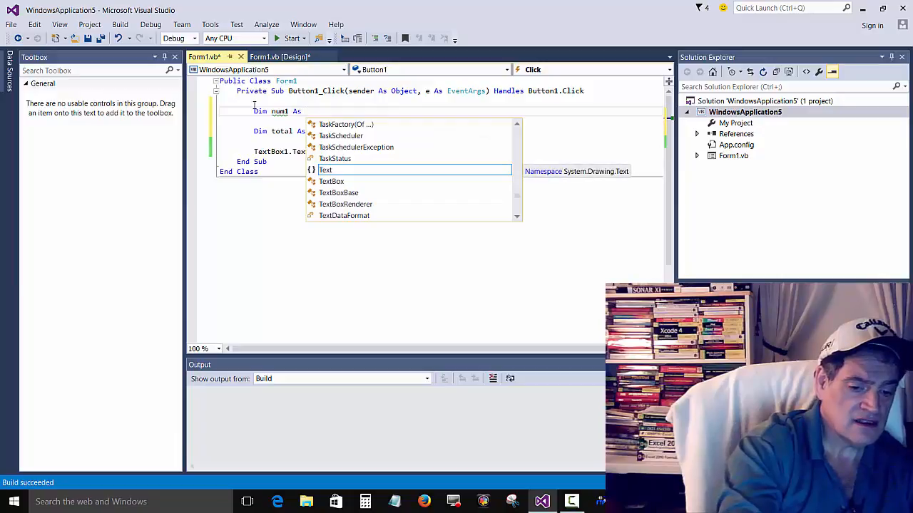
text(int)
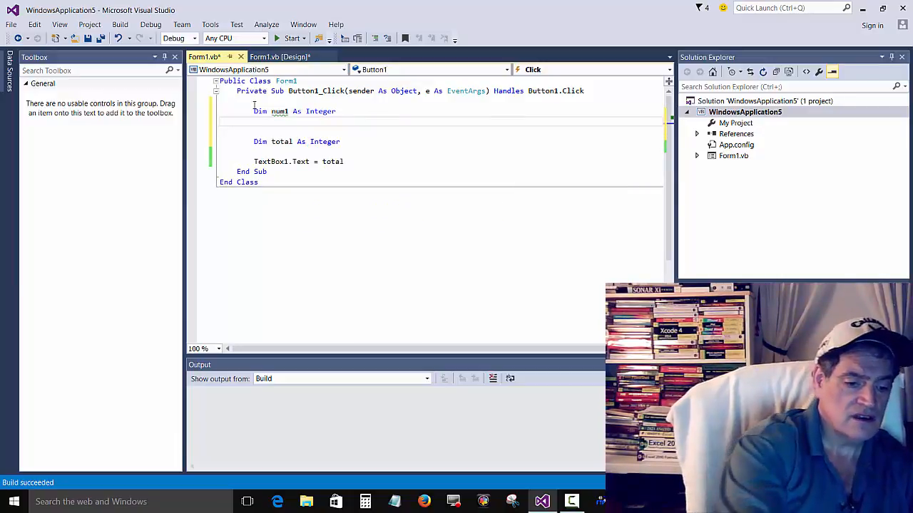
text(dim)
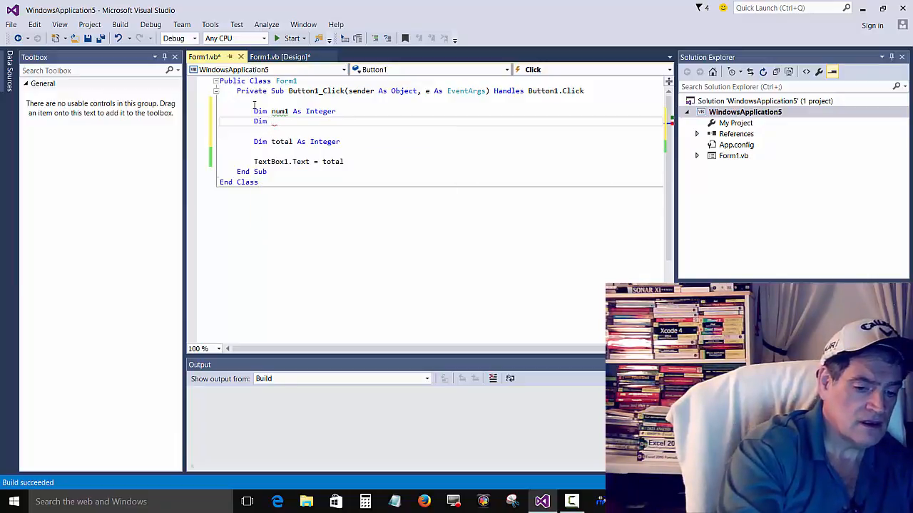
text(num2)
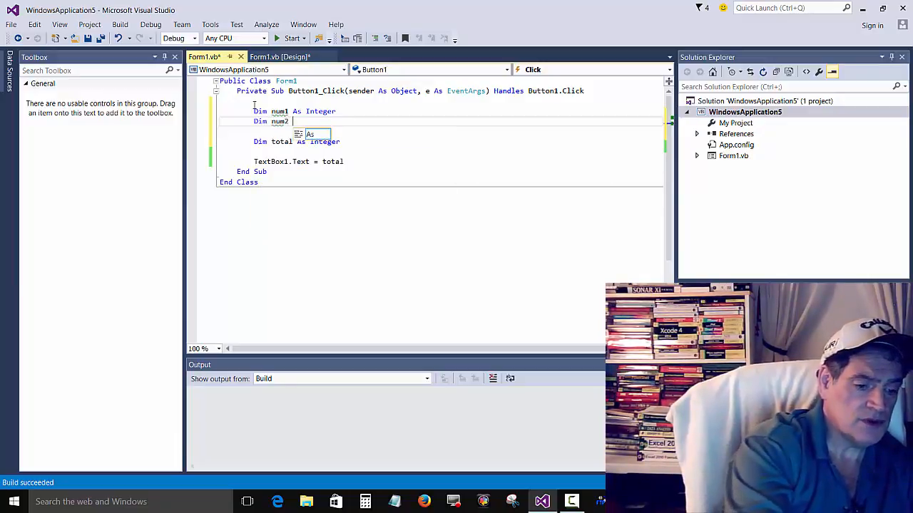
text(in)
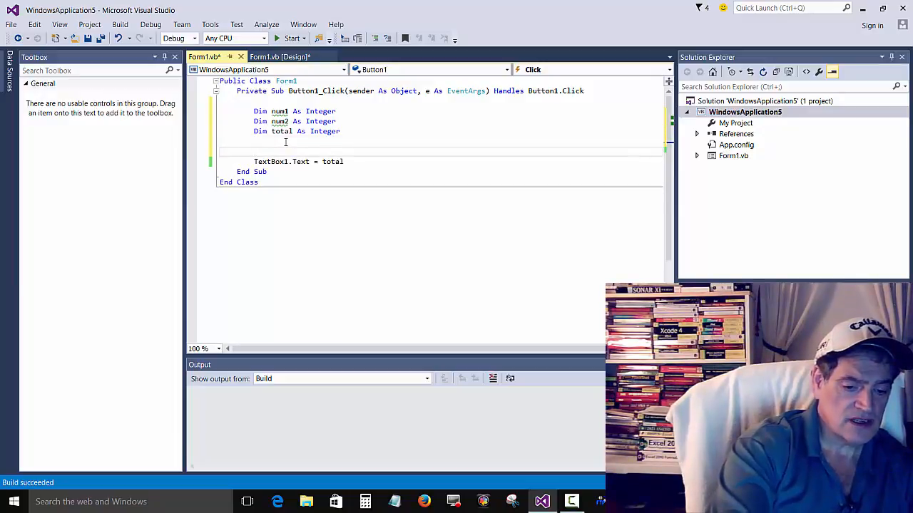
Type the assignments num1 = 10, num2 = 20 and total = 0 below the declarations
text(num1)
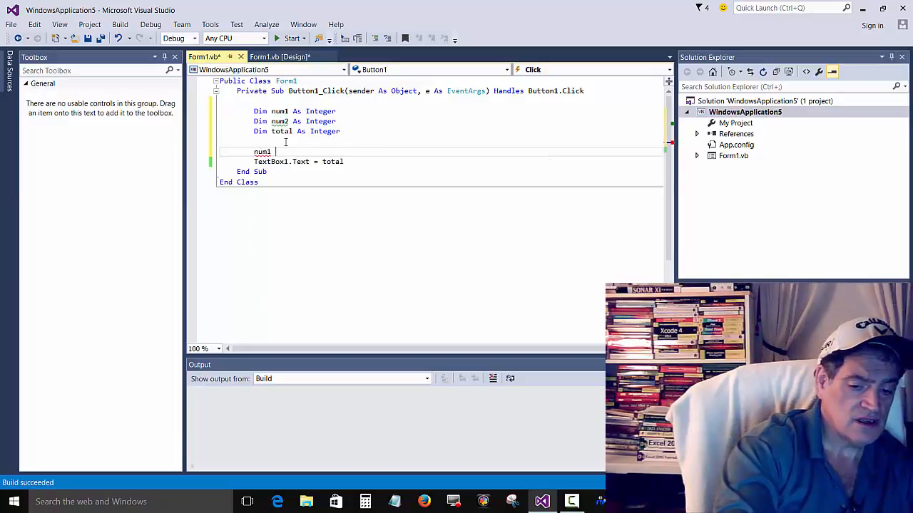
text(= 1)
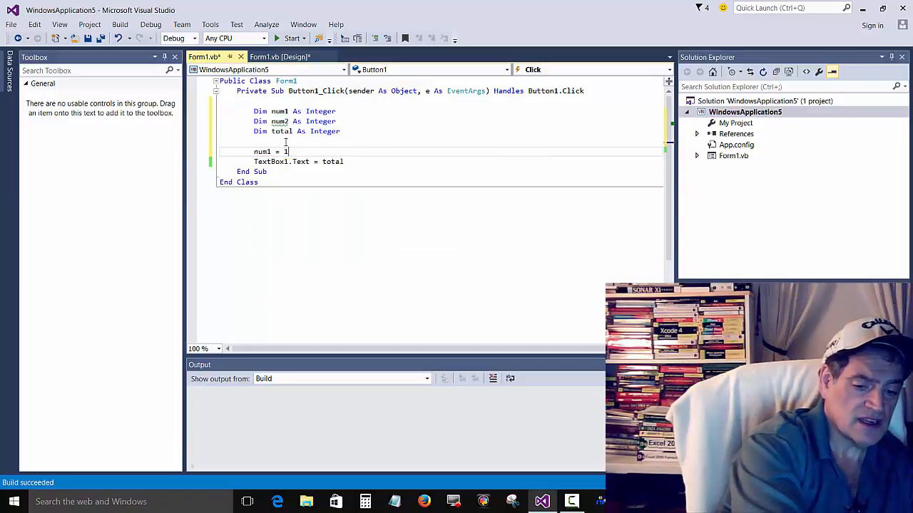
text(0)
text(n)
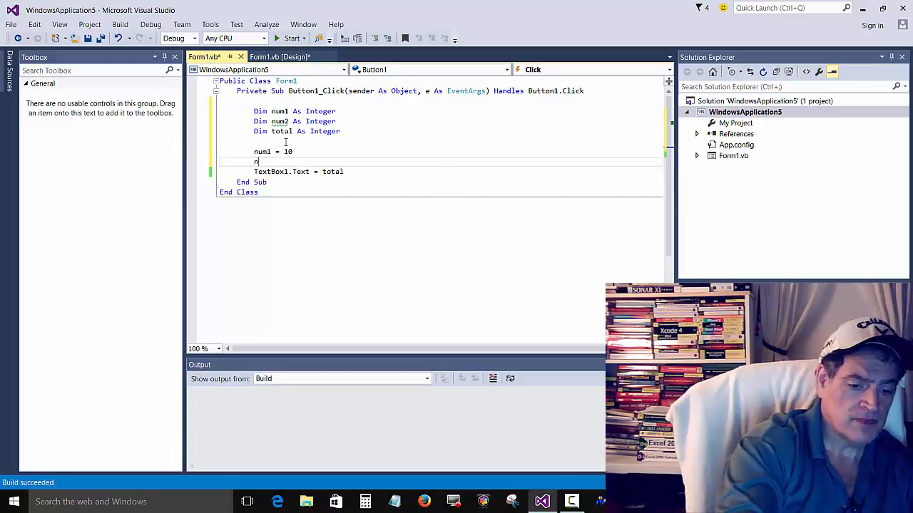
text(um2)
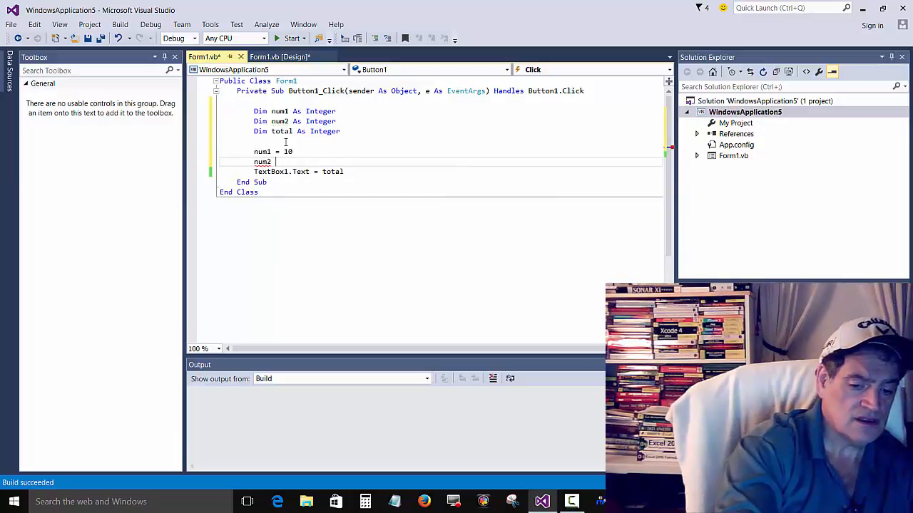
text(= 20)
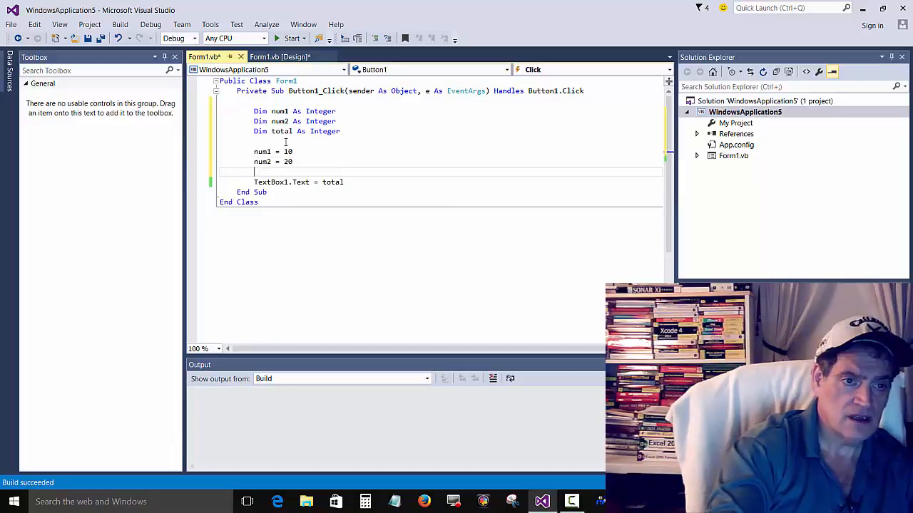
text(total)
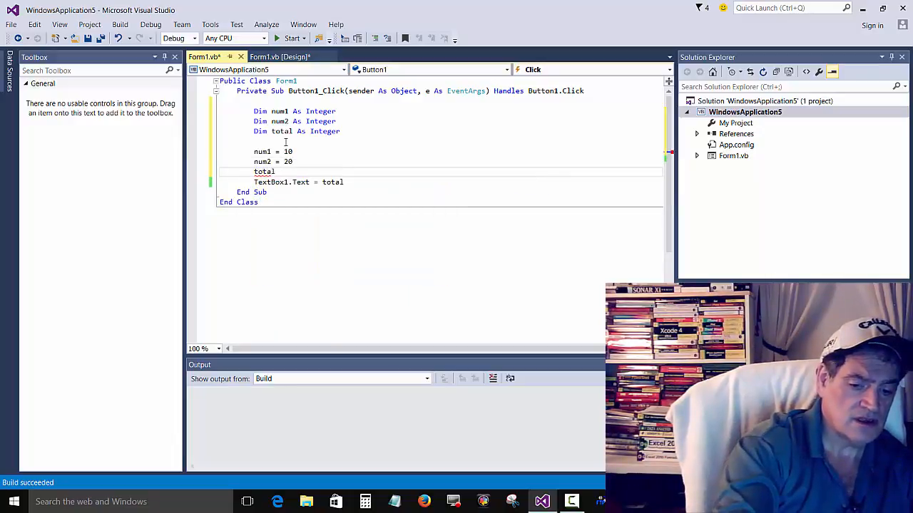
text(= 0)
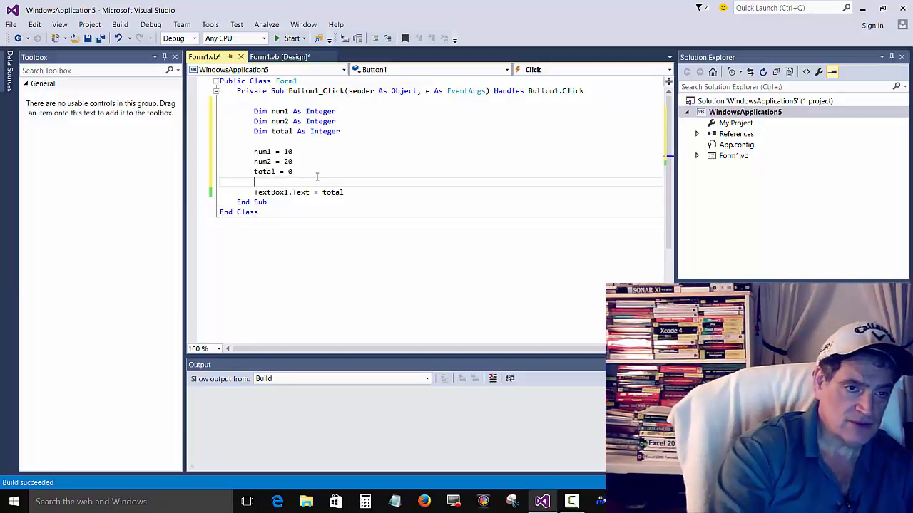
Insert the line total = num1 + num2 above TextBox1.Text = total, picking variables from IntelliSense
text(t)
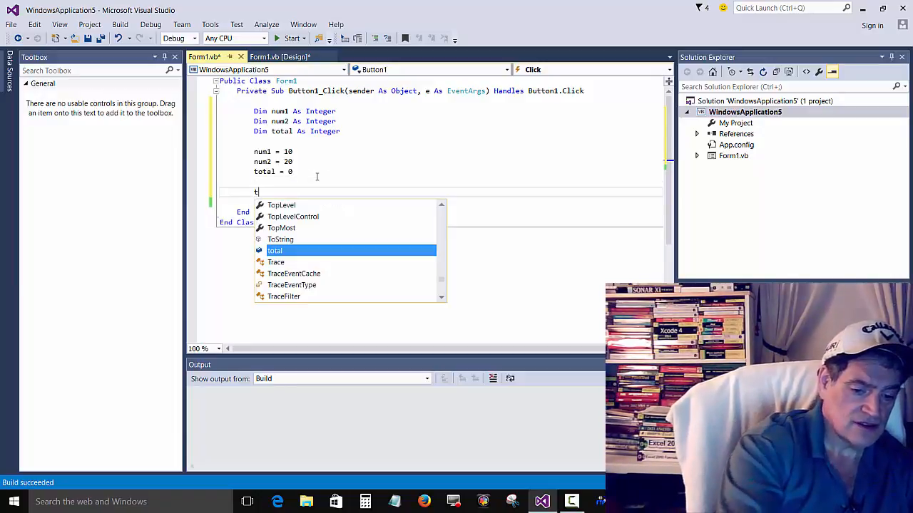
text(otal =)
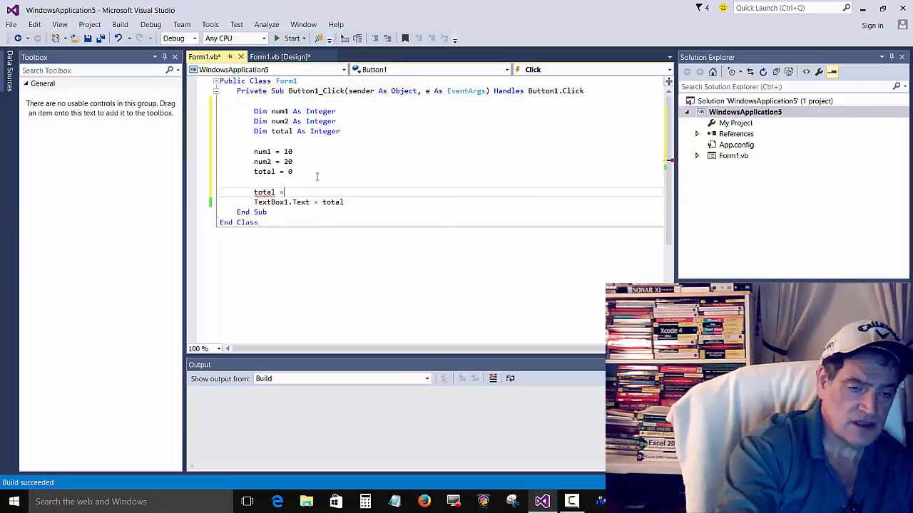
text(num)
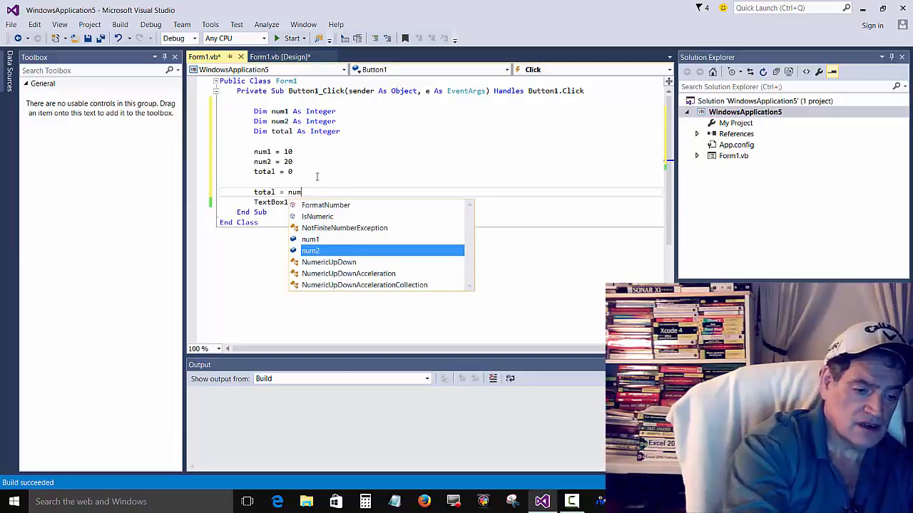
text(q)
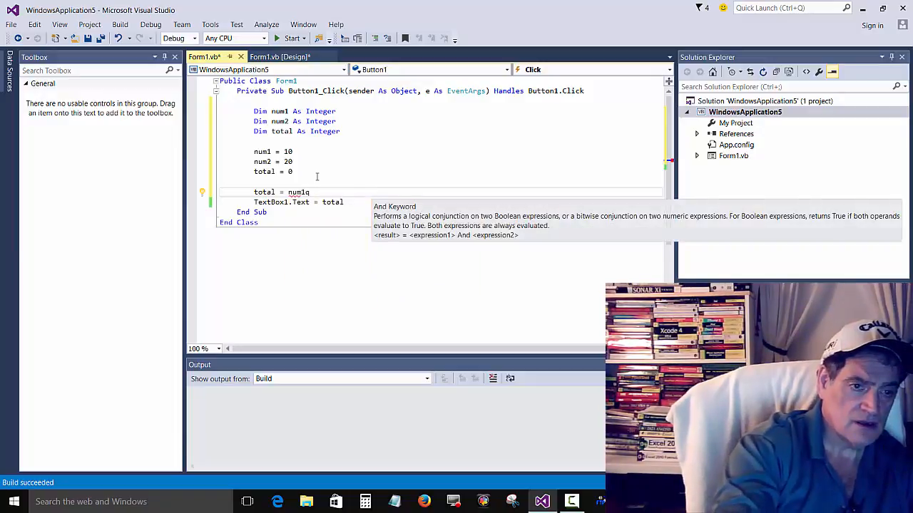
text(+)
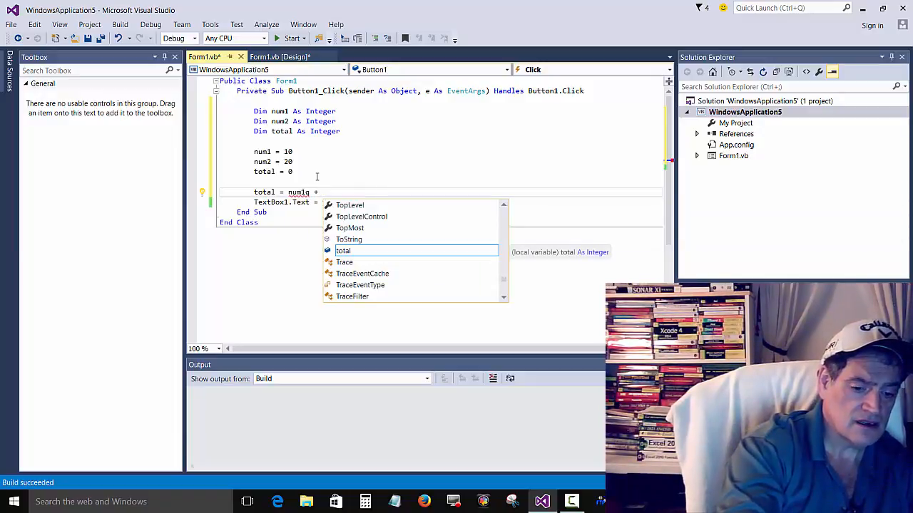
text(num2)
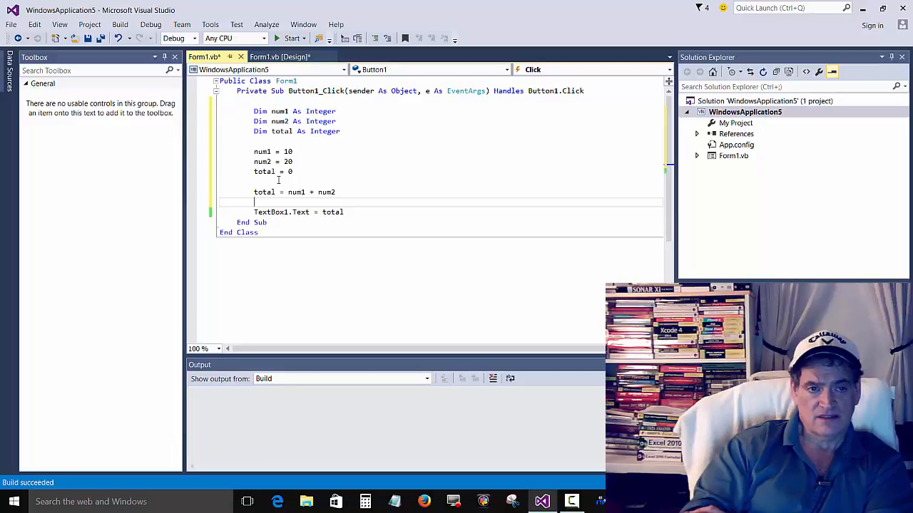
mouse_move(300, 186)
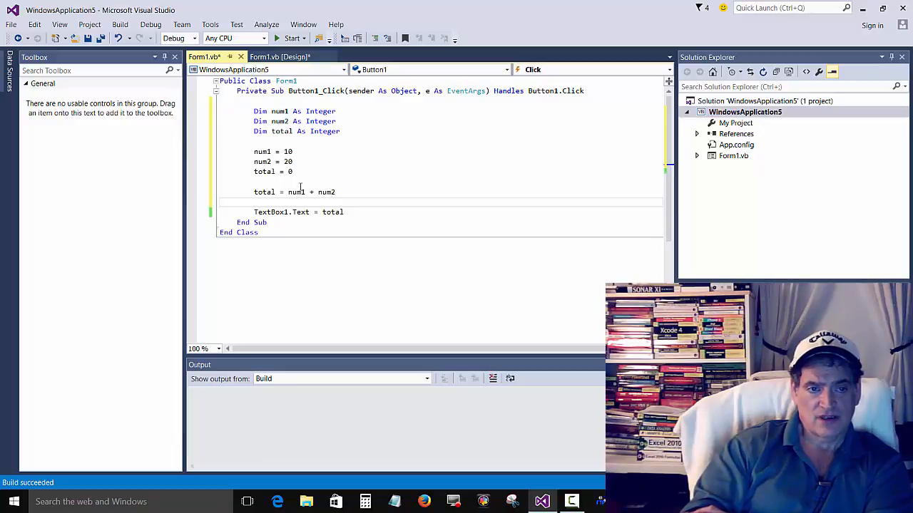
mouse_move(310, 192)
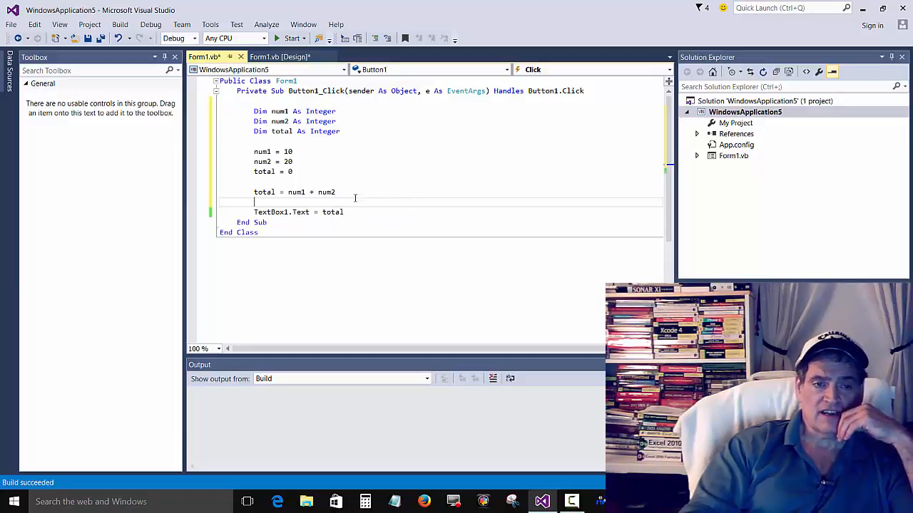
mouse_move(296, 192)
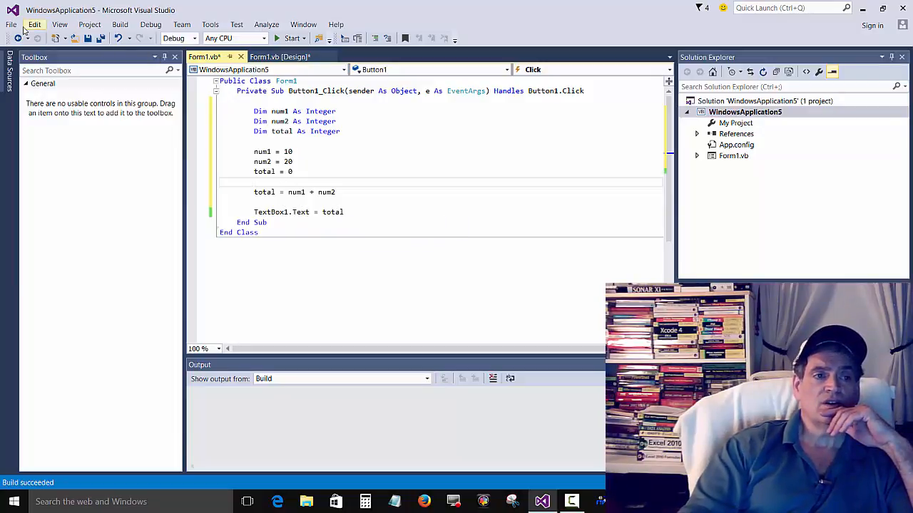
Rebuild, start without debugging, confirm Button1 shows 30, and close Form1
click(89, 24)
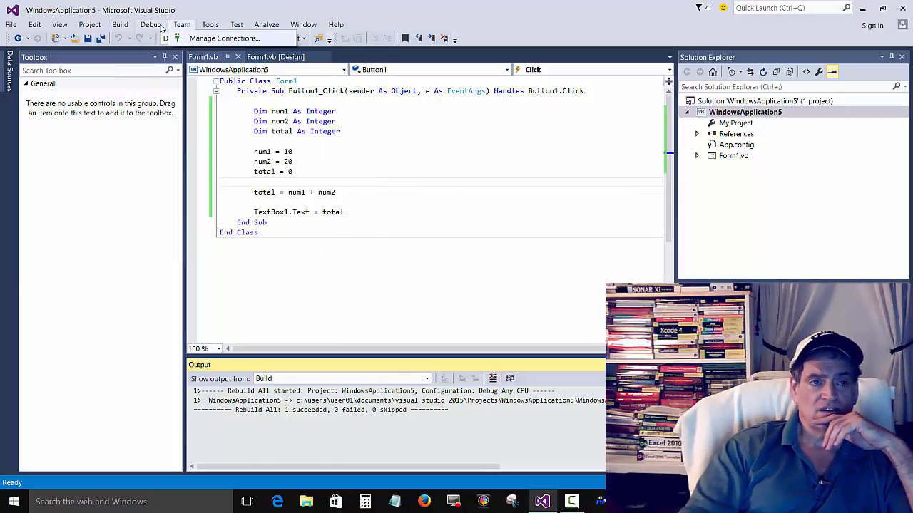
click(120, 24)
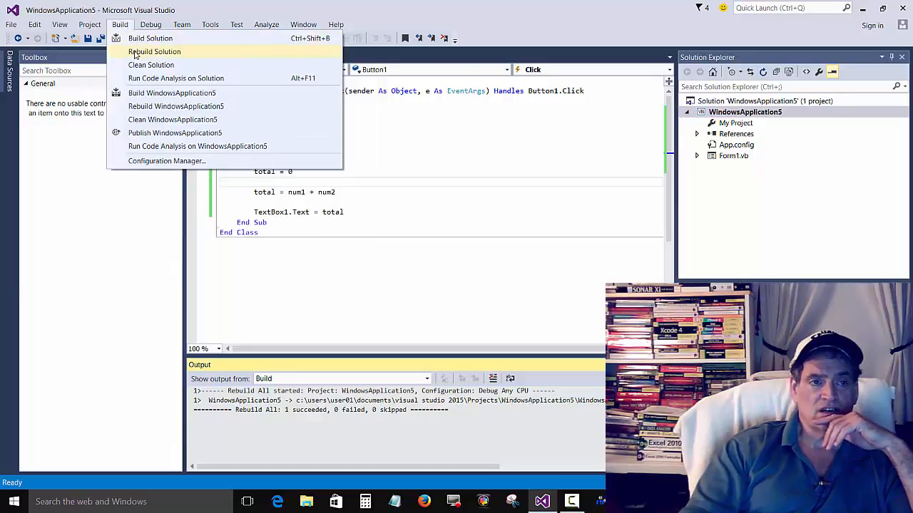
click(150, 24)
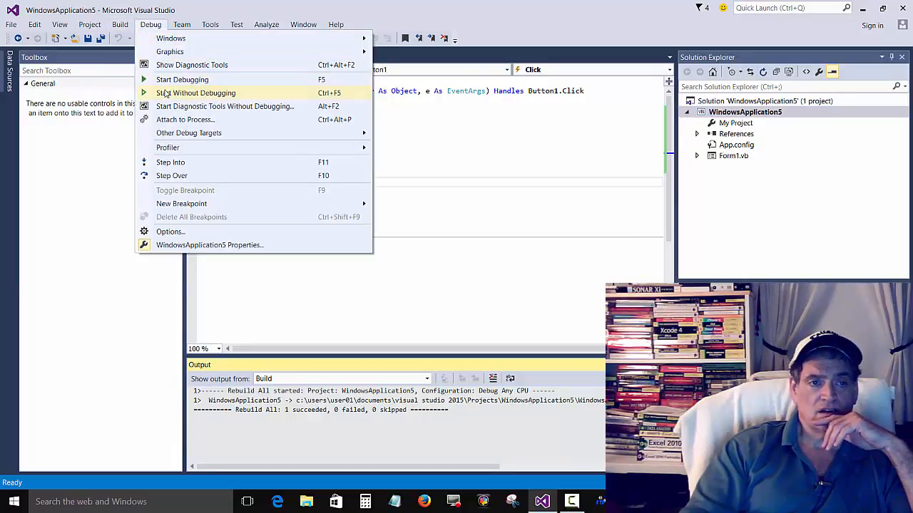
click(196, 92)
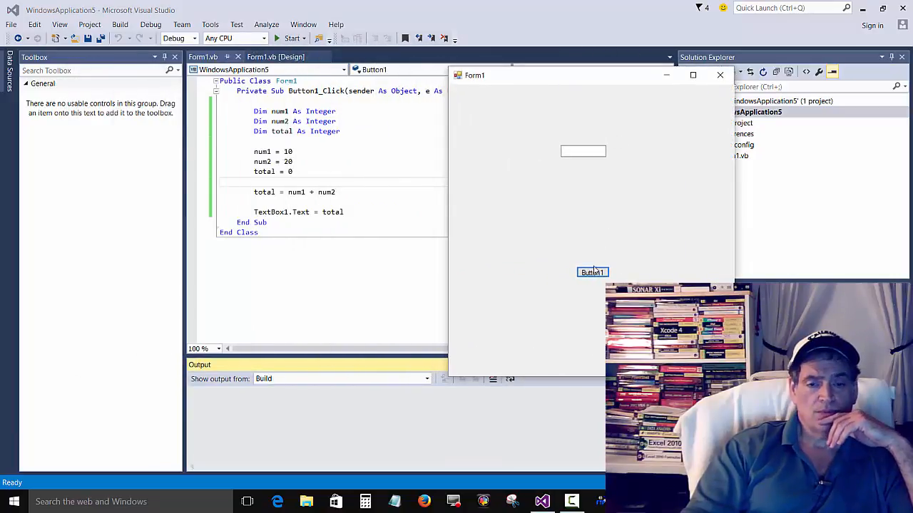
click(592, 273)
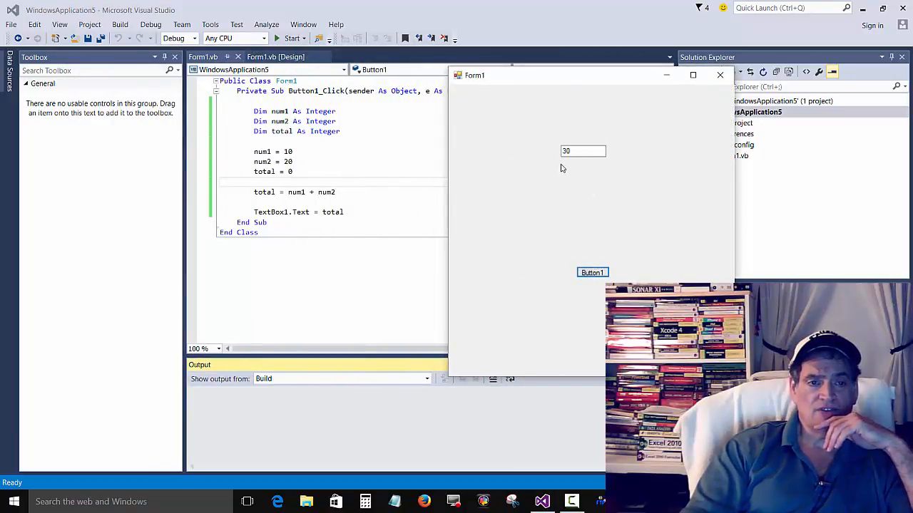
mouse_move(721, 75)
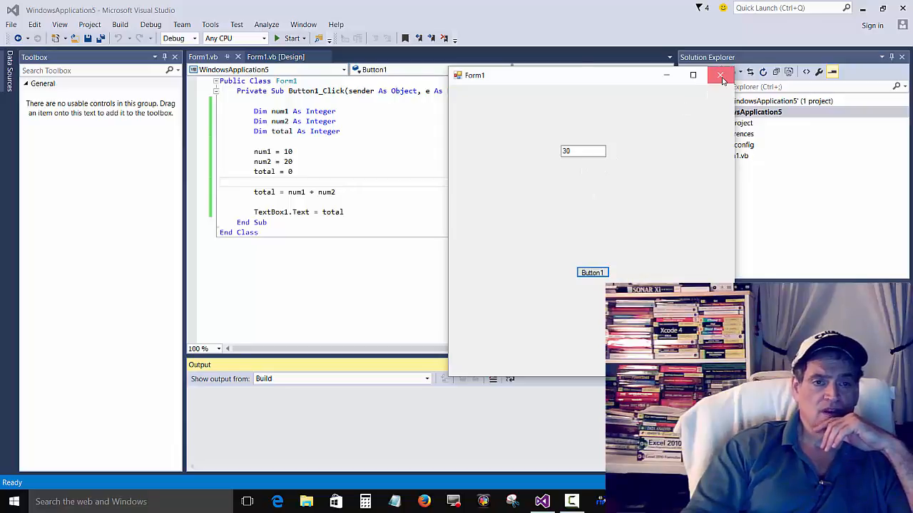
click(719, 75)
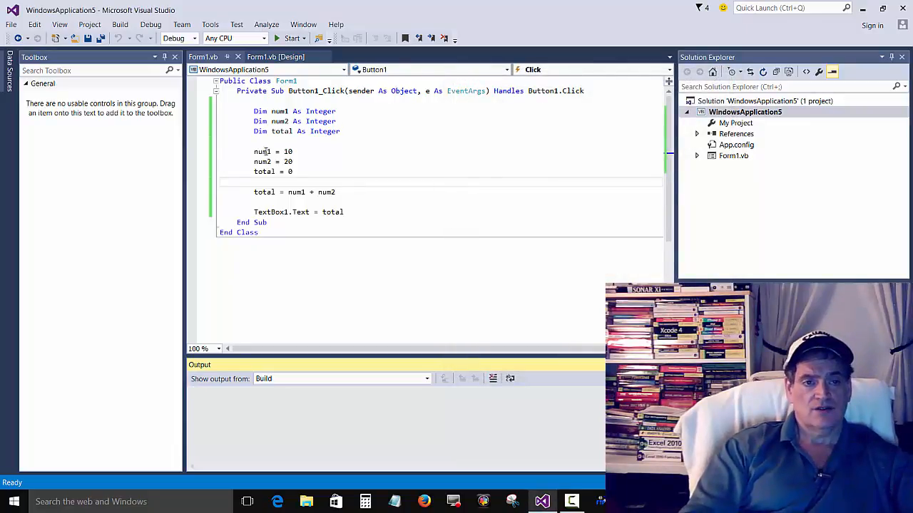